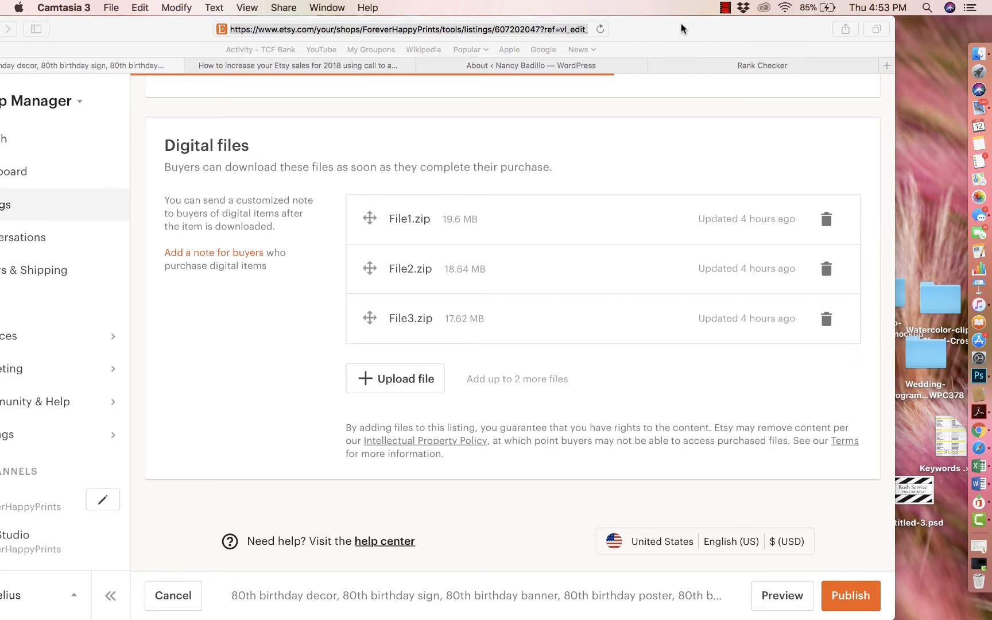
mouse_move(625, 381)
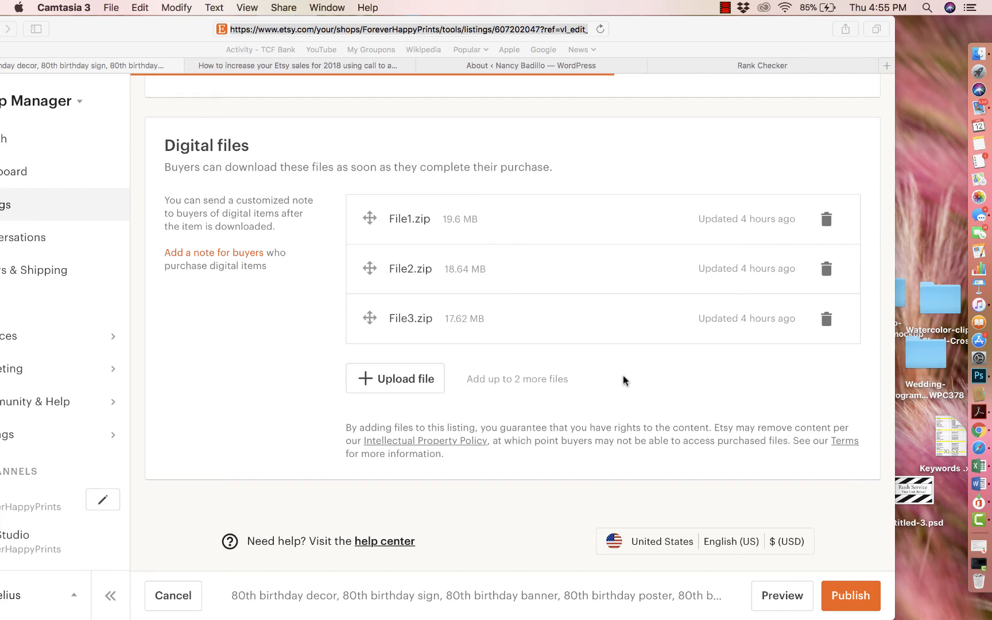
mouse_move(418, 223)
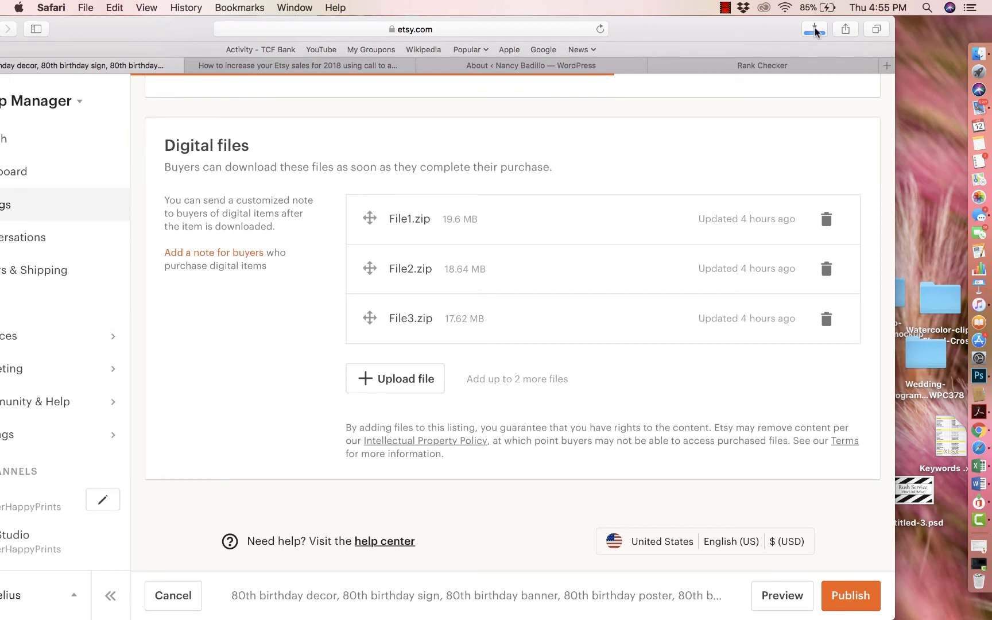
Check Safari's Downloads list until the zip finishes and File 1-5 appears on the desktop
click(814, 28)
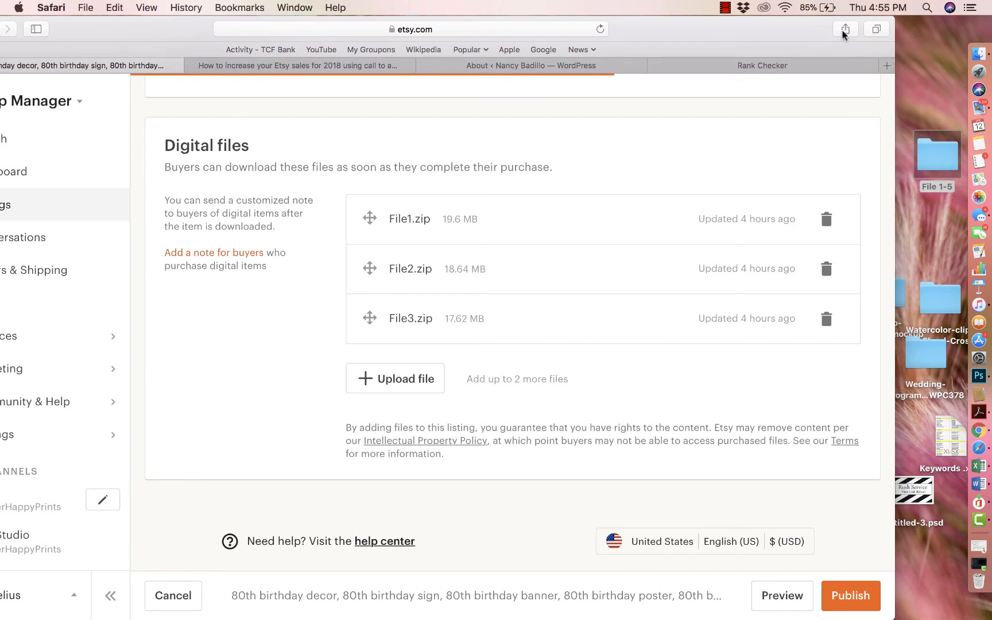
click(844, 29)
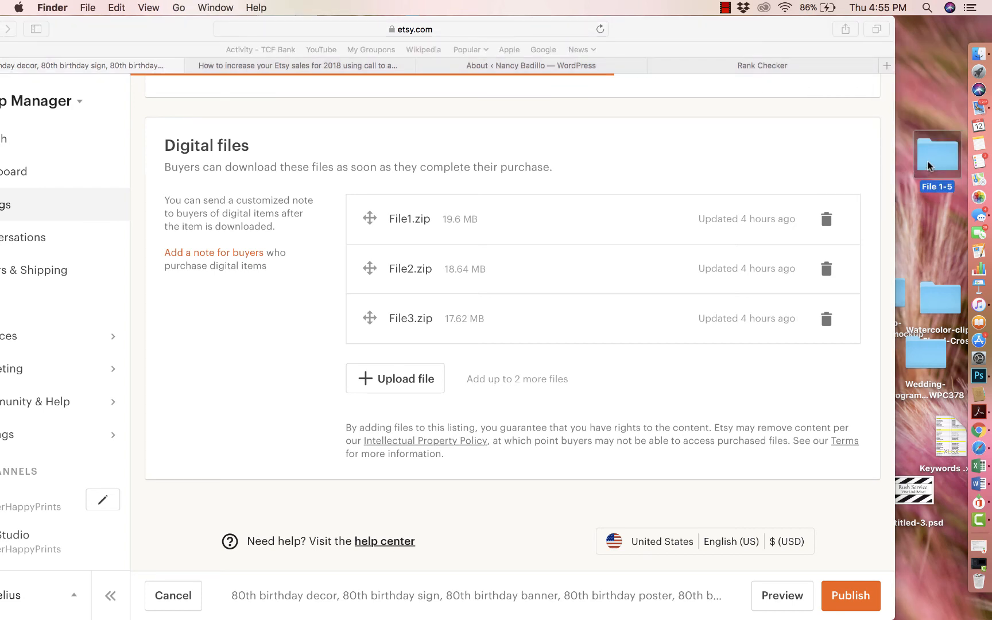
mouse_move(829, 154)
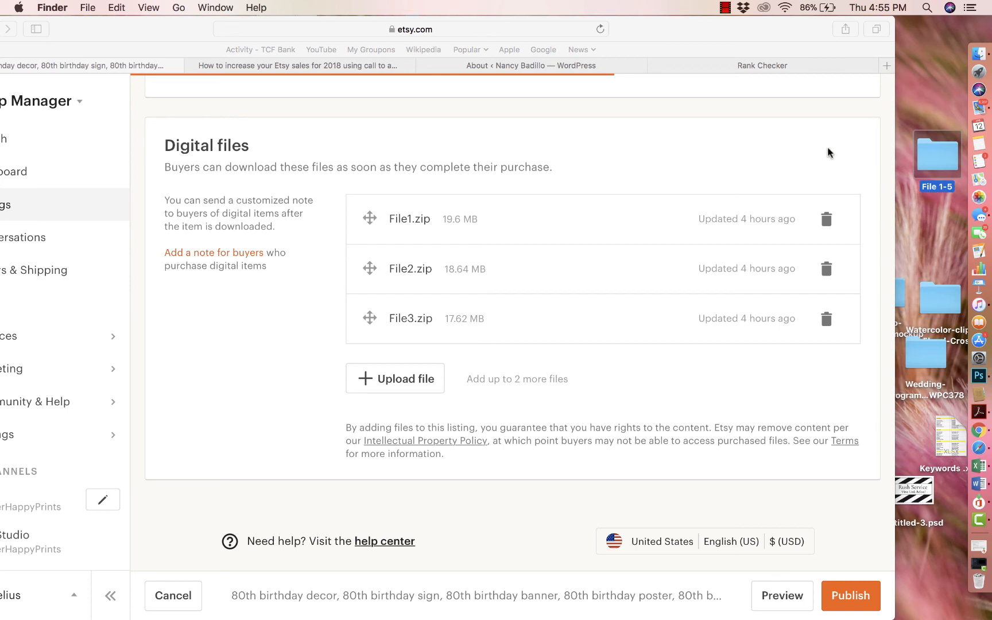
mouse_move(927, 109)
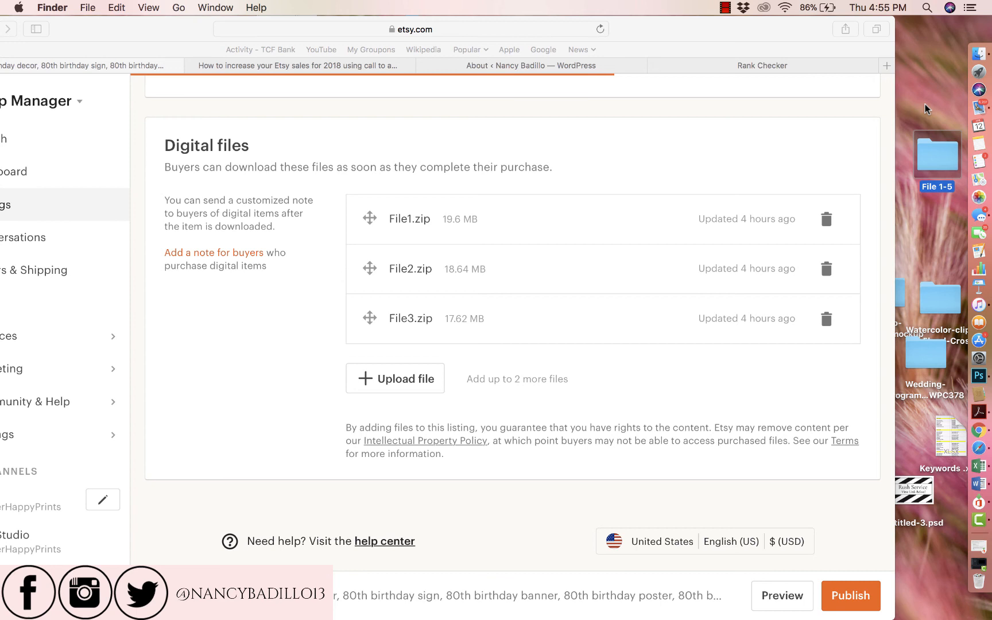
mouse_move(948, 166)
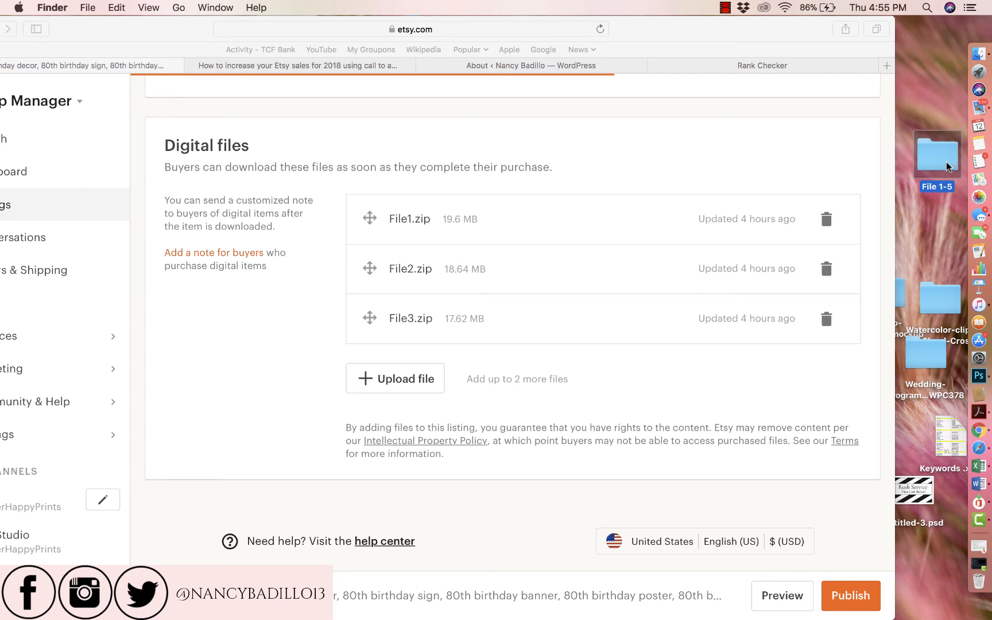
double_click(937, 154)
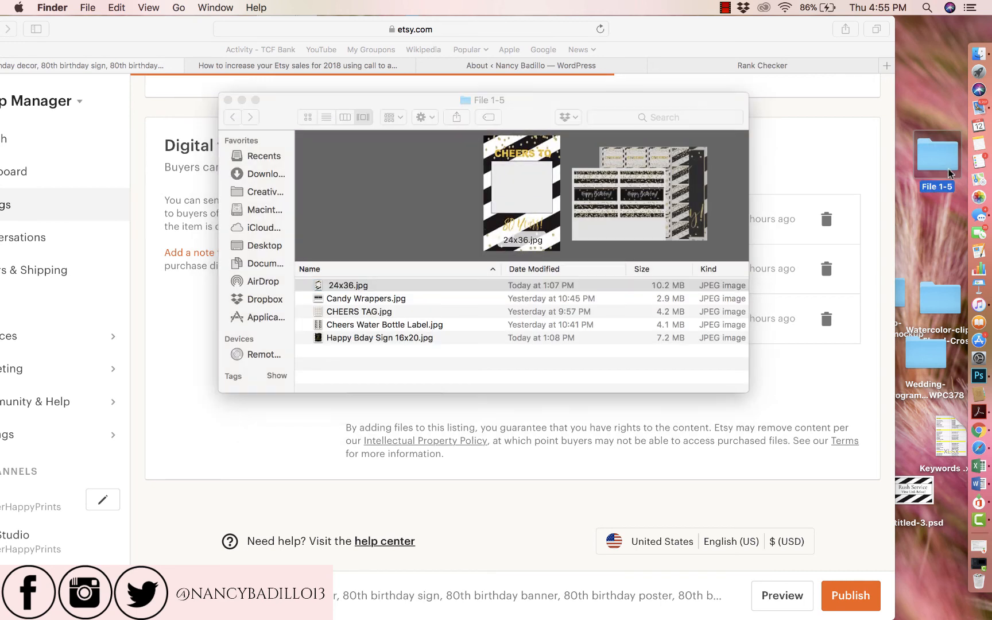
click(379, 337)
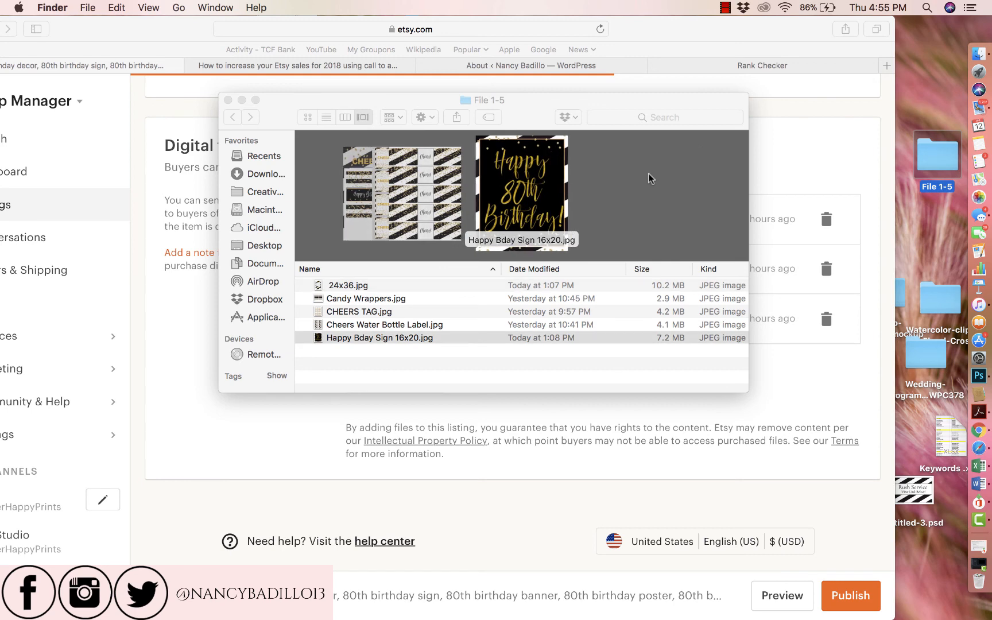
mouse_move(399, 353)
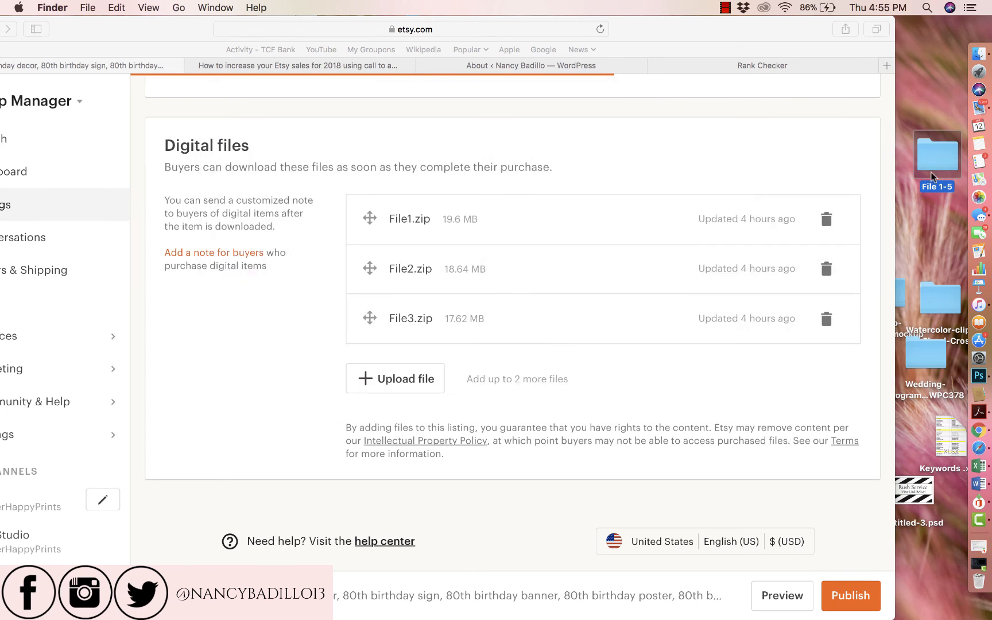
mouse_move(831, 160)
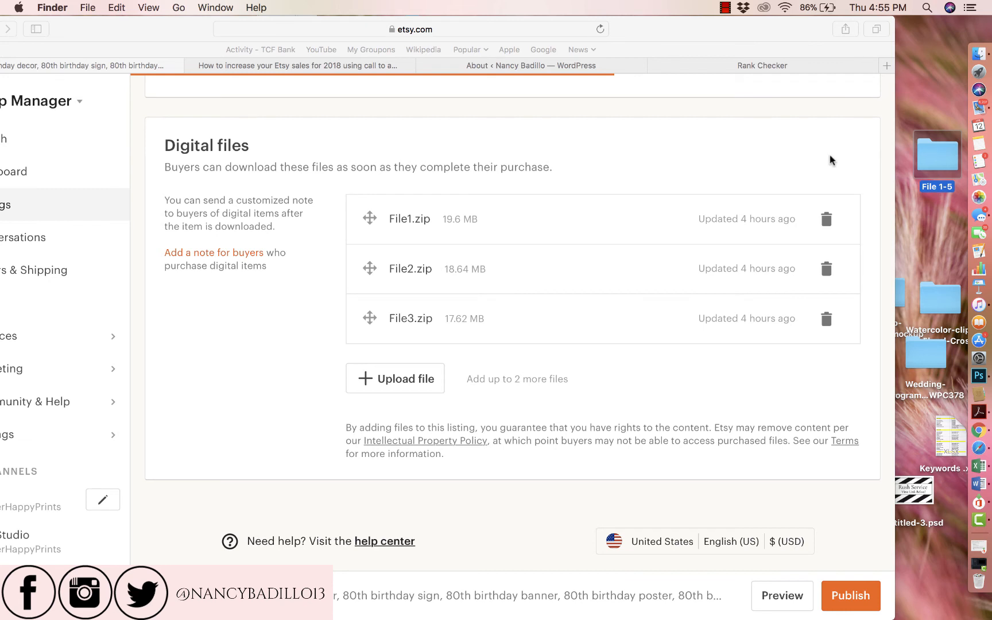
mouse_move(795, 175)
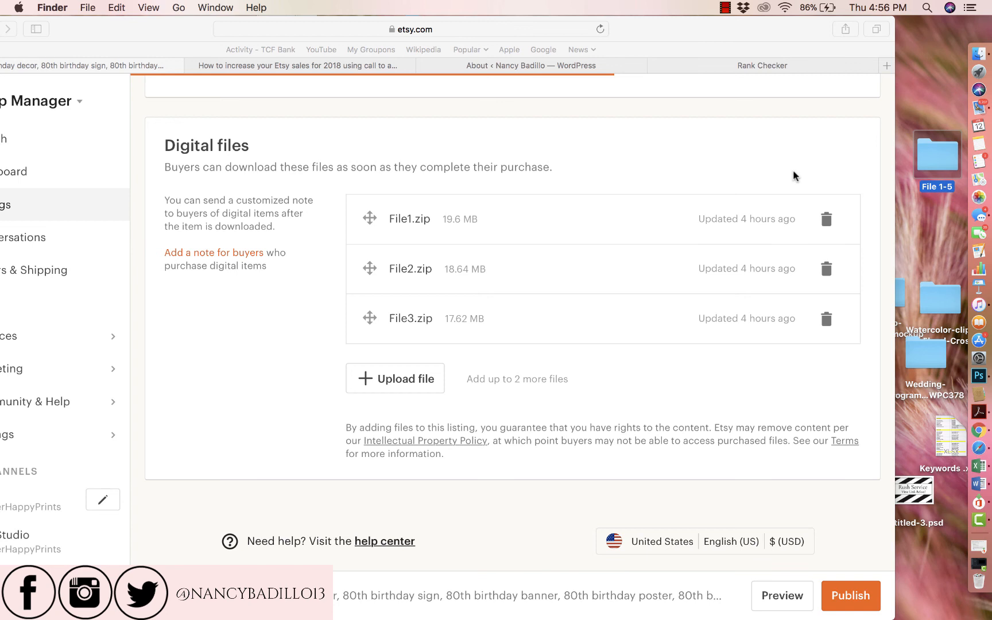
mouse_move(929, 160)
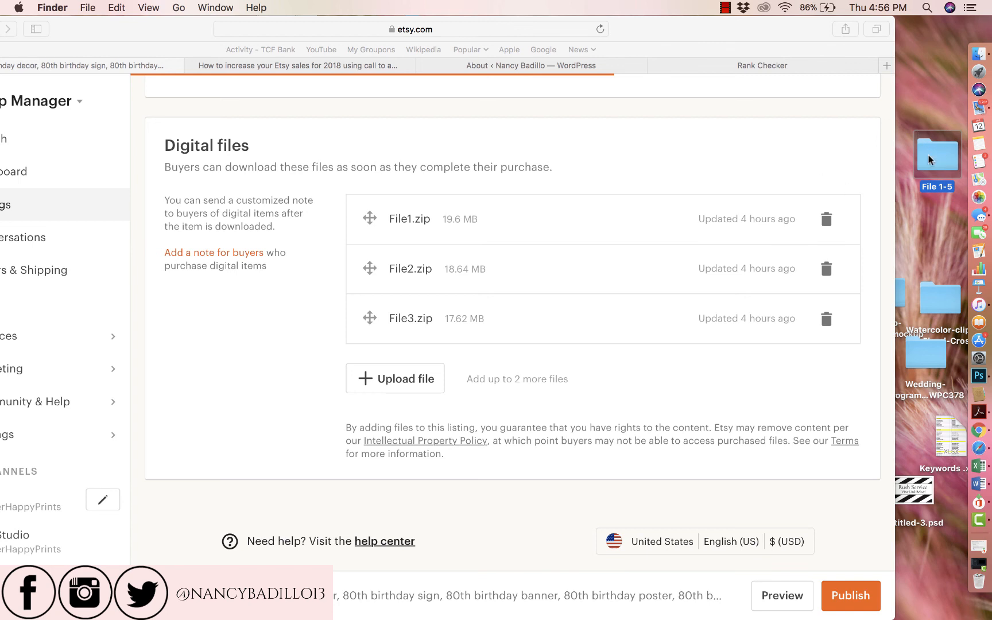
Move the File 1-5 folder on the desktop to the Trash
right_click(938, 156)
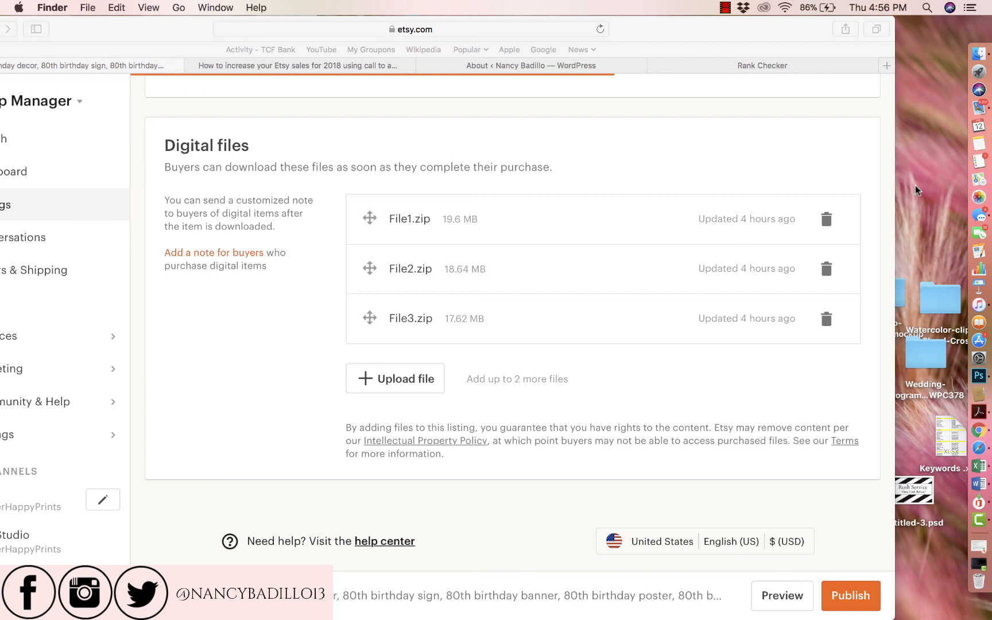
mouse_move(802, 225)
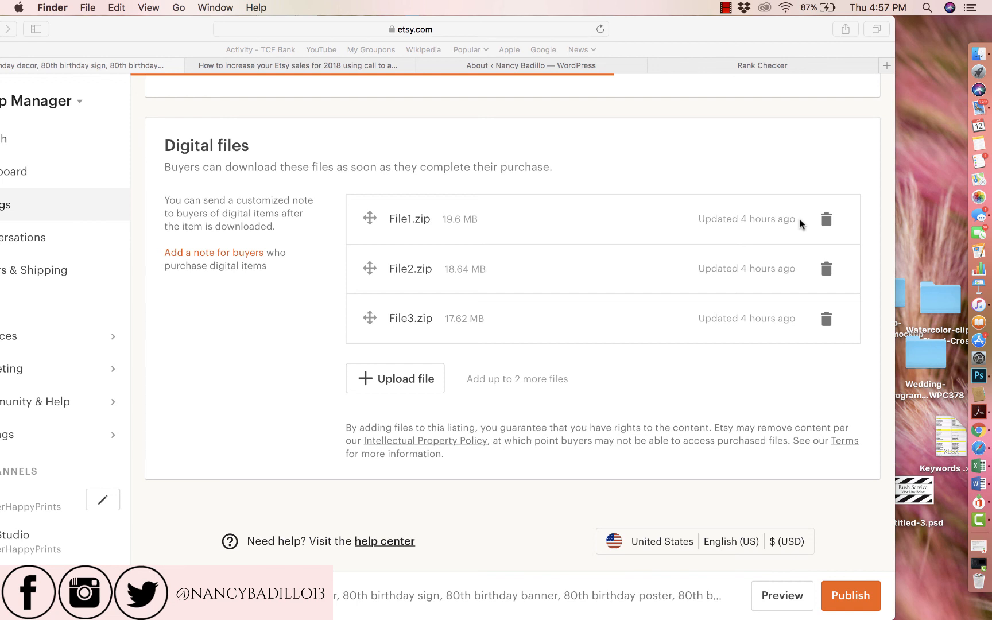
mouse_move(768, 234)
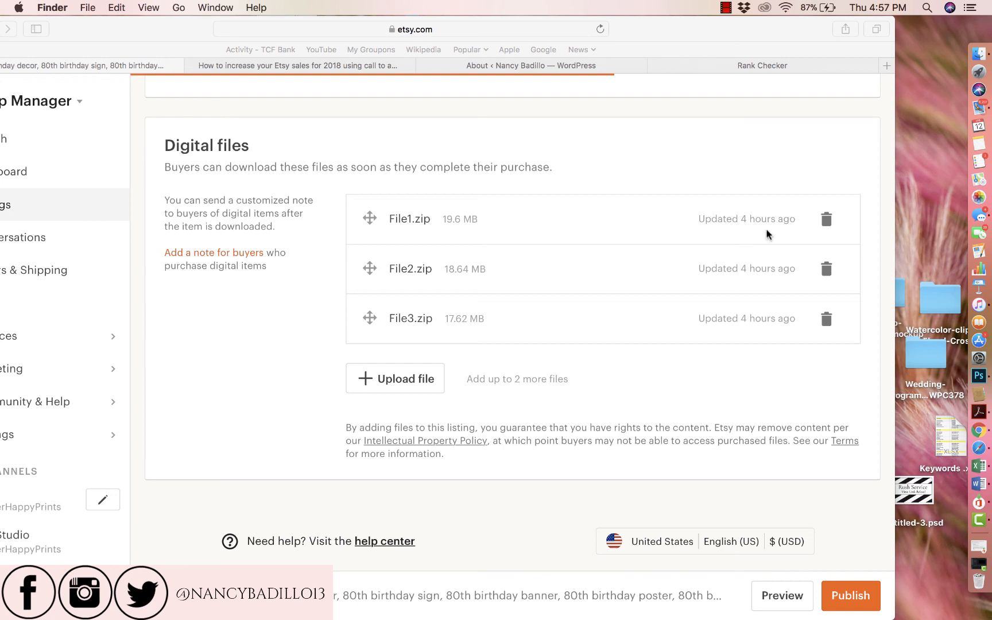
click(725, 7)
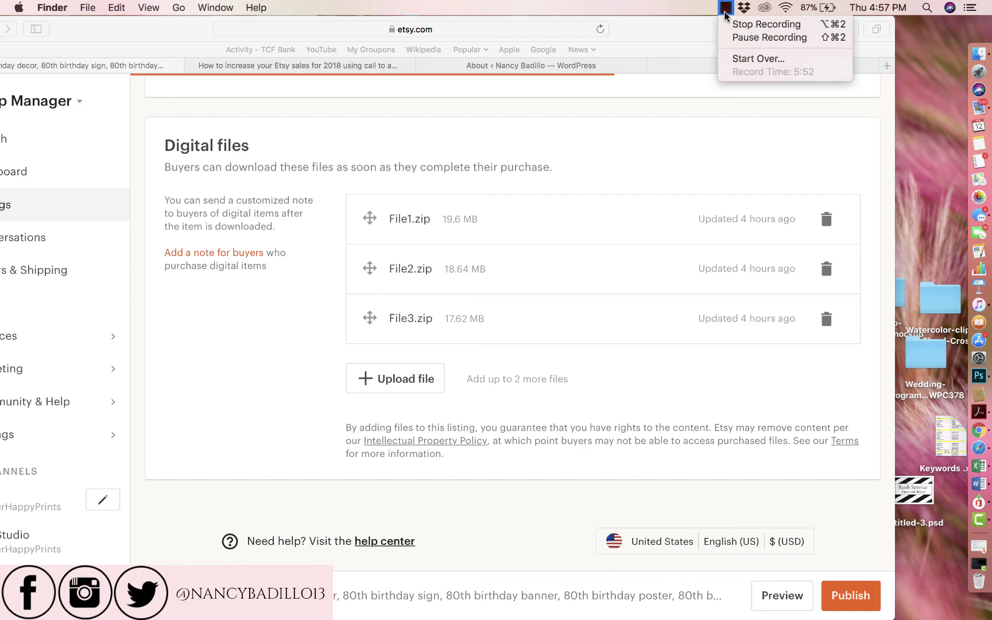